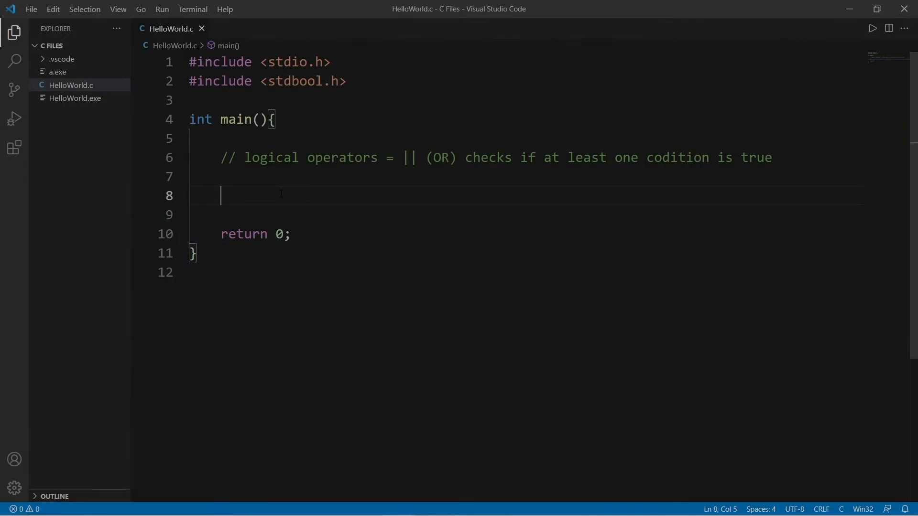
Step: Review the temp = 25 if/else-if/else checks and run them, printing "The weather is good!"
drag(246, 156, 378, 156)
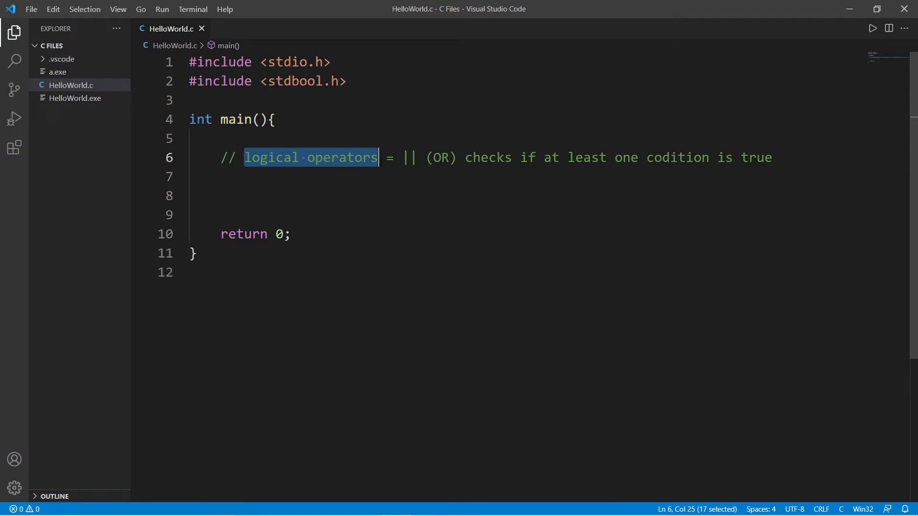
double_click(408, 158)
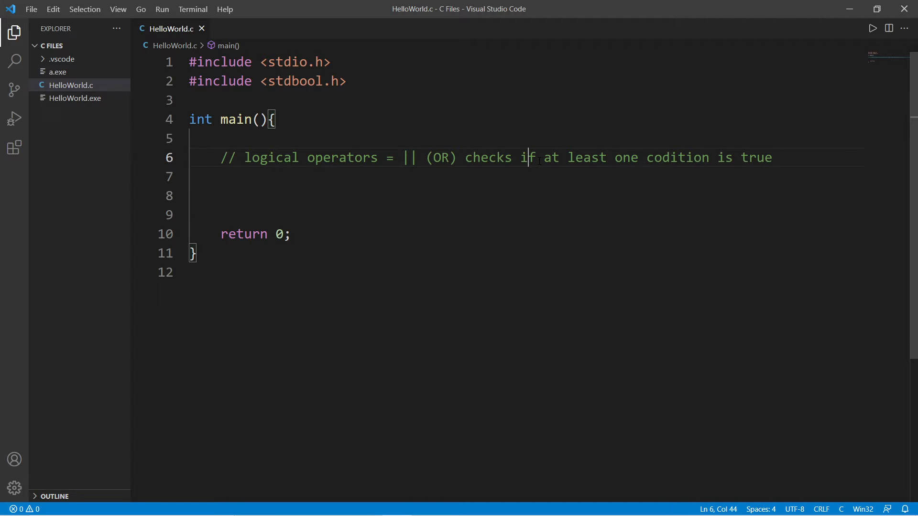
key(End)
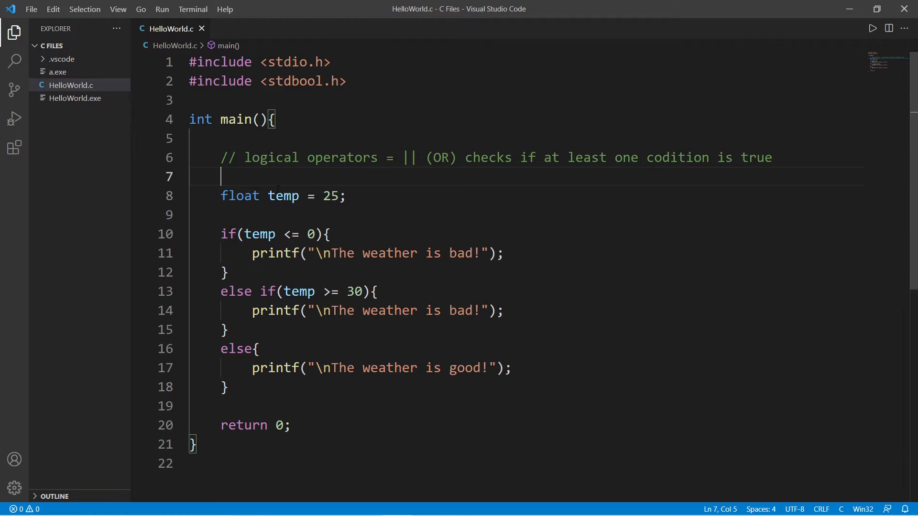
drag(229, 195, 346, 195)
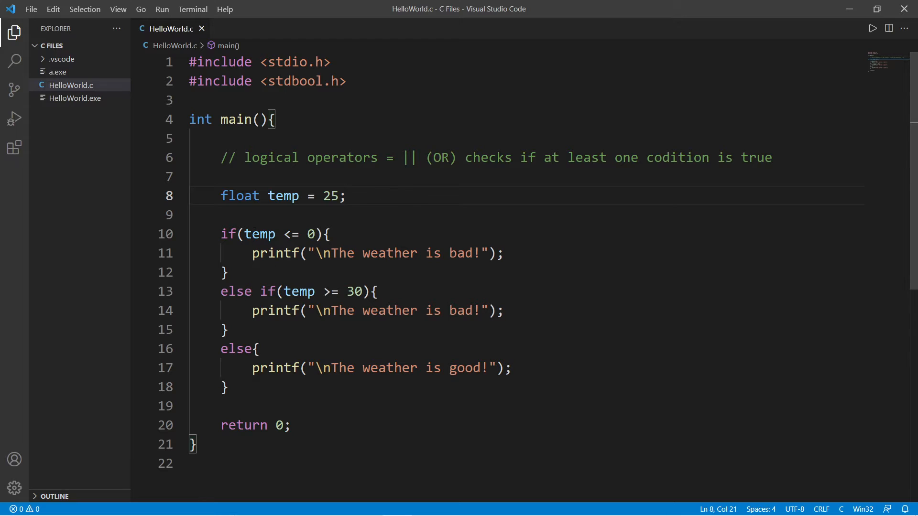
drag(244, 234, 306, 234)
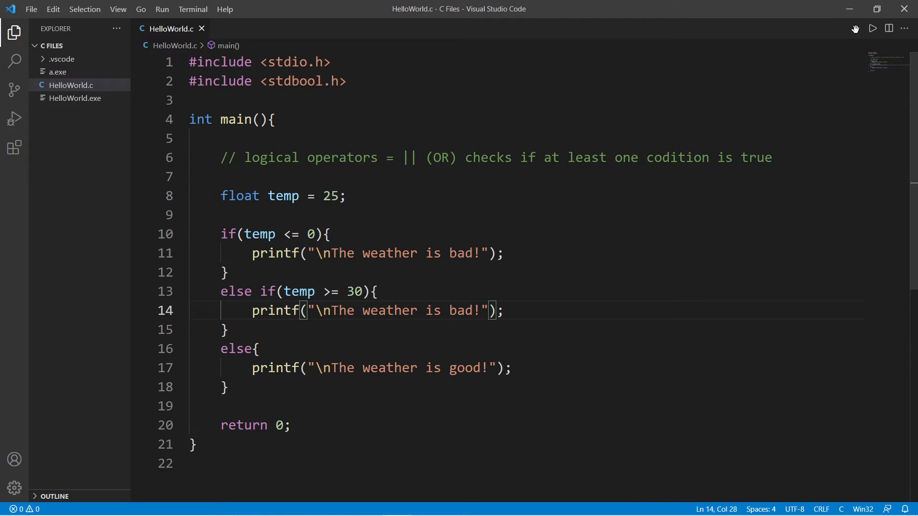
click(871, 27)
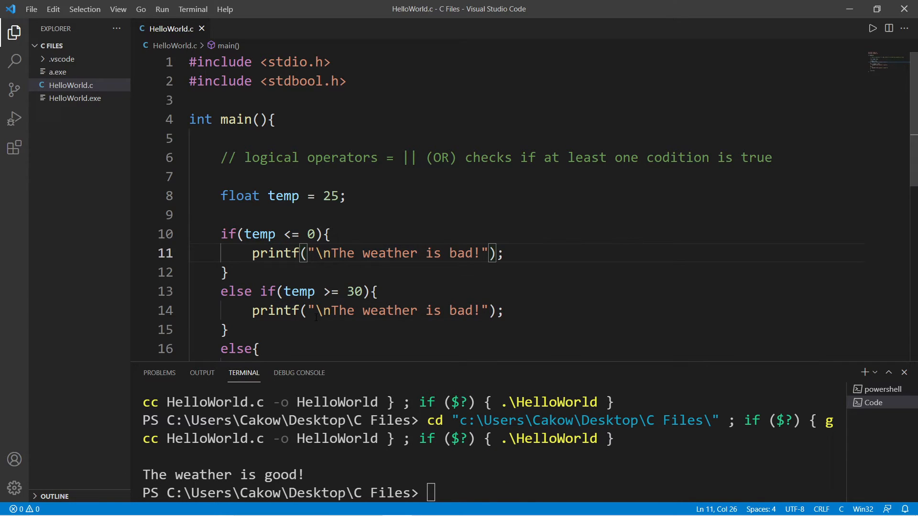
double_click(408, 119)
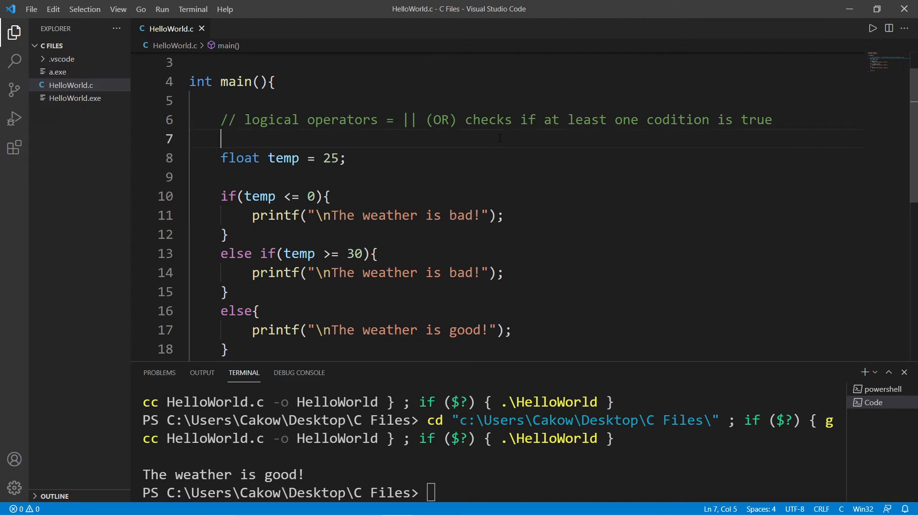
Step: Merge the else-if into one condition: temp <= 0 || temp >= 30
click(512, 119)
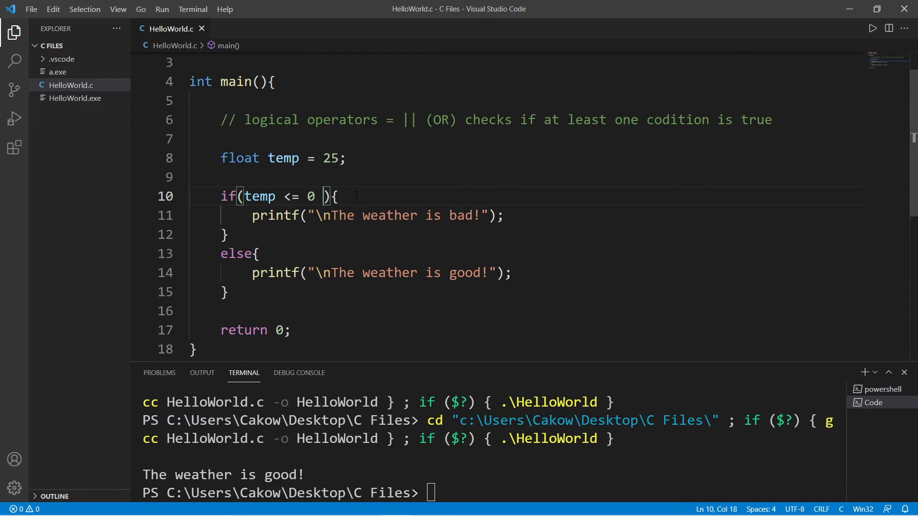
text(|| temp >= 30)
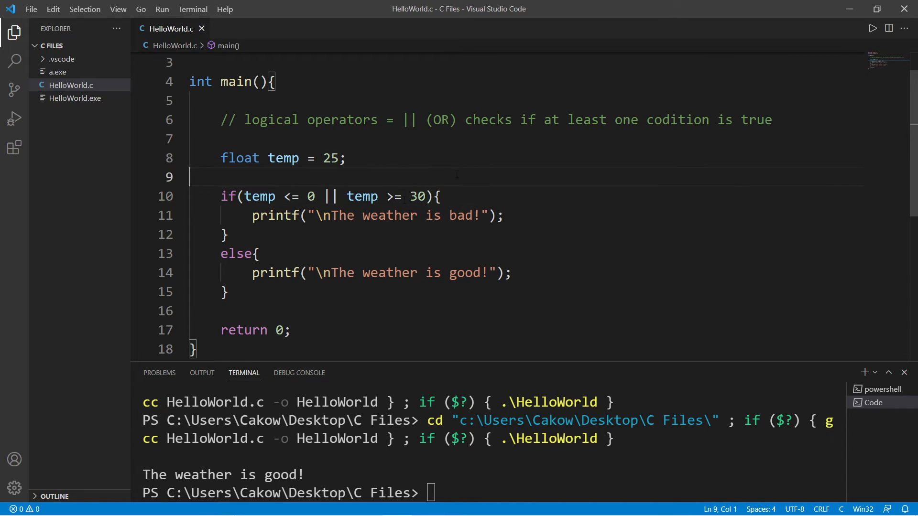
Step: Test temp at -1000 printing "The weather is bad!", then restore 25 printing good
text(-)
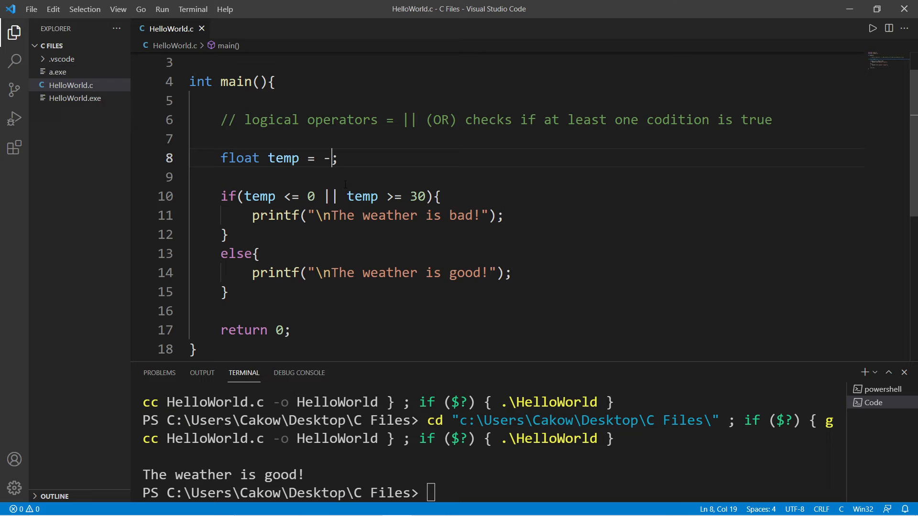
text(1000)
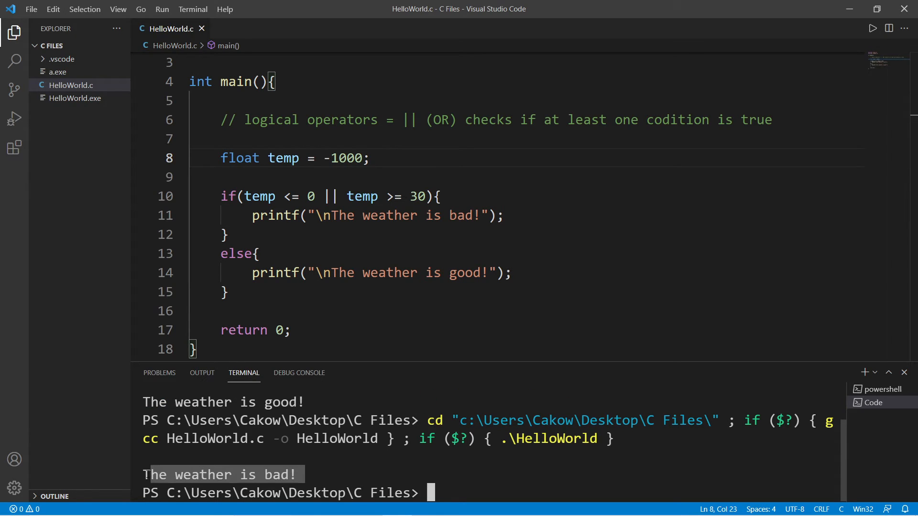
drag(244, 196, 314, 196)
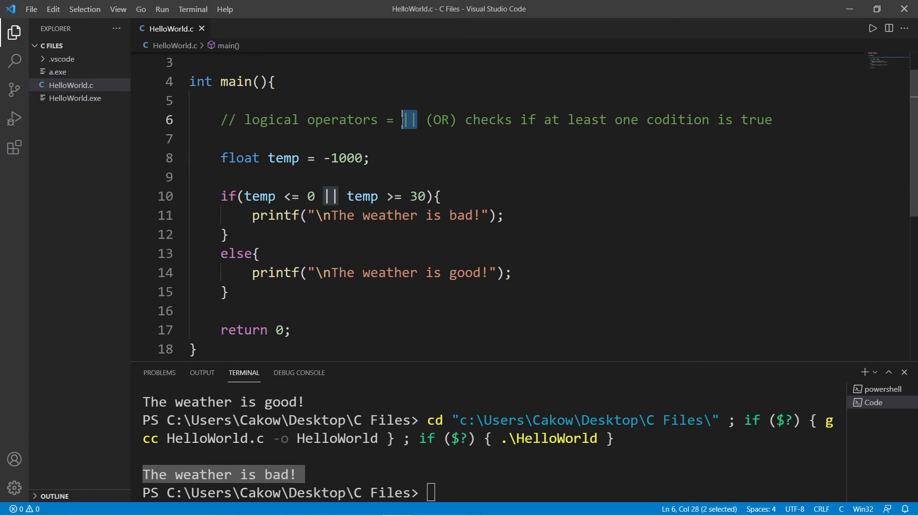
drag(242, 196, 314, 196)
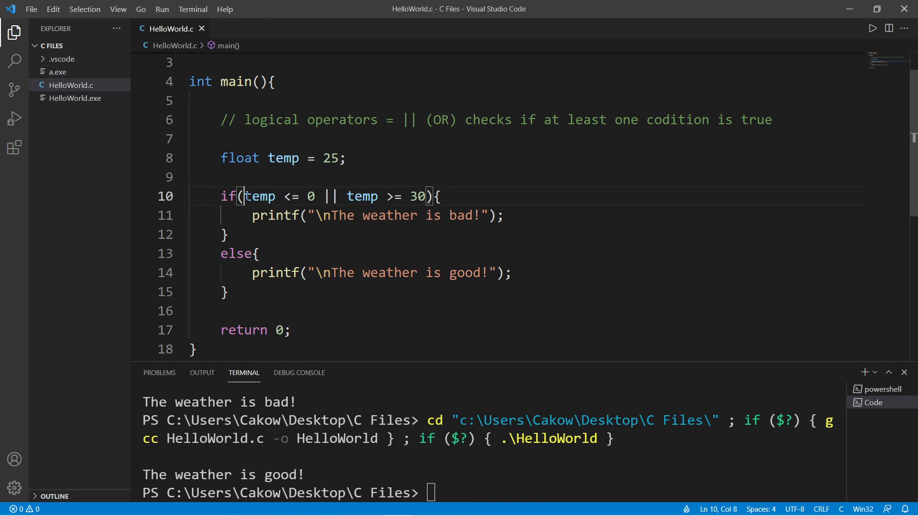
Step: Append a third, still empty || clause after temp >= 30 in the if condition
drag(347, 196, 427, 196)
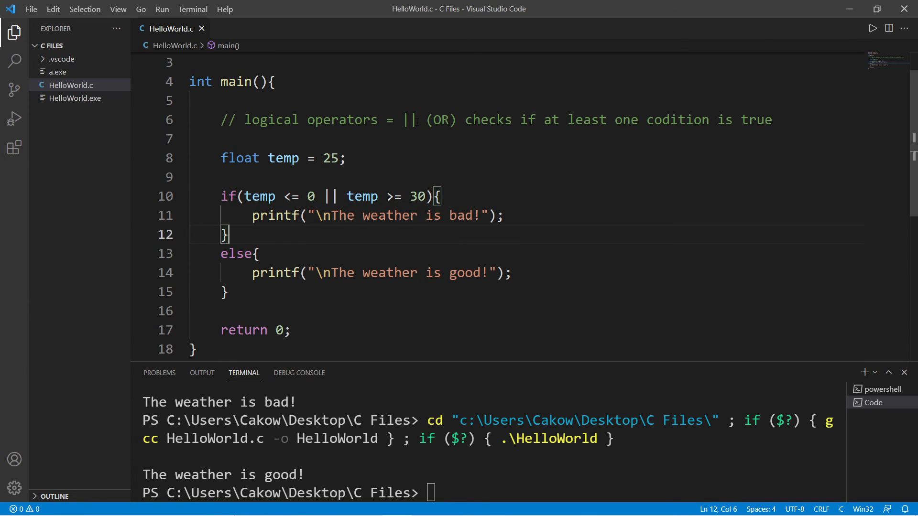
double_click(408, 119)
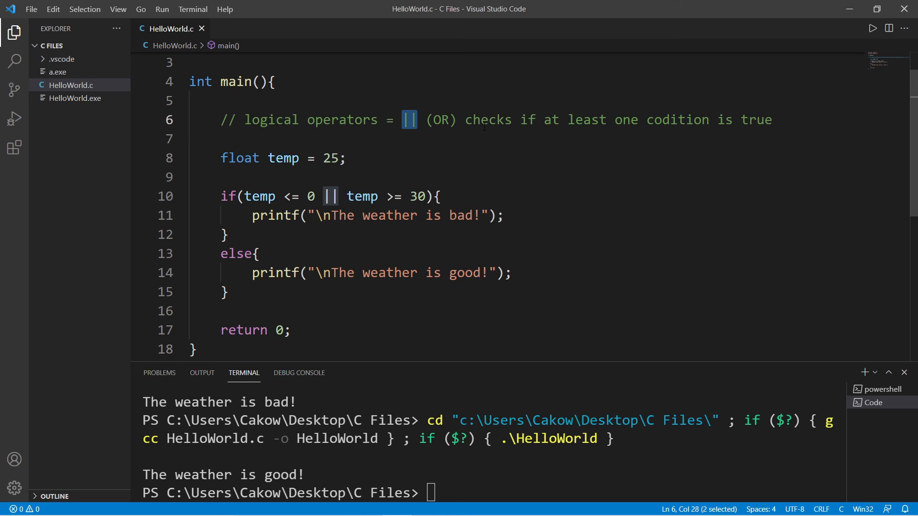
drag(541, 119, 630, 119)
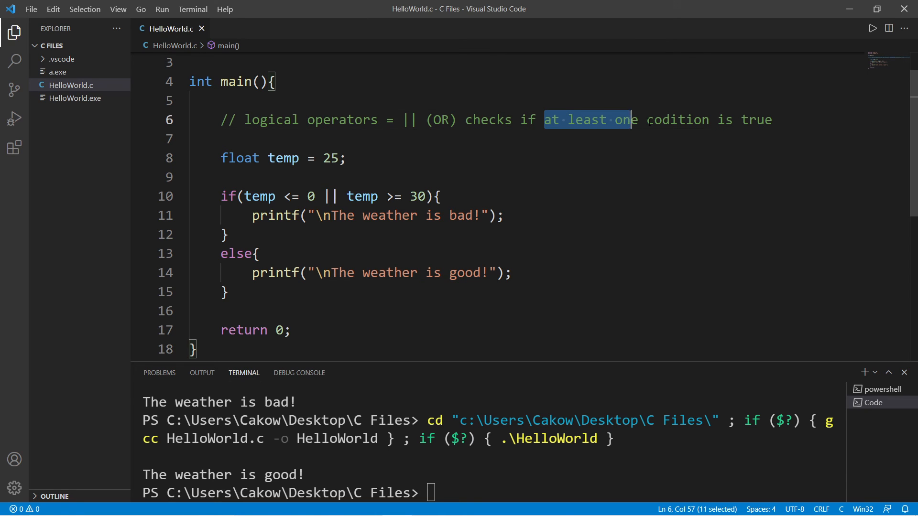
click(346, 158)
text( || )
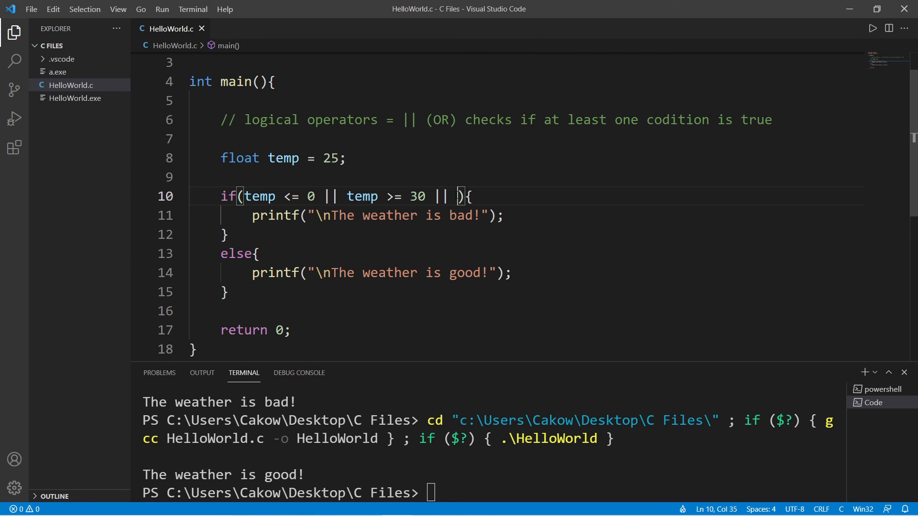
double_click(440, 196)
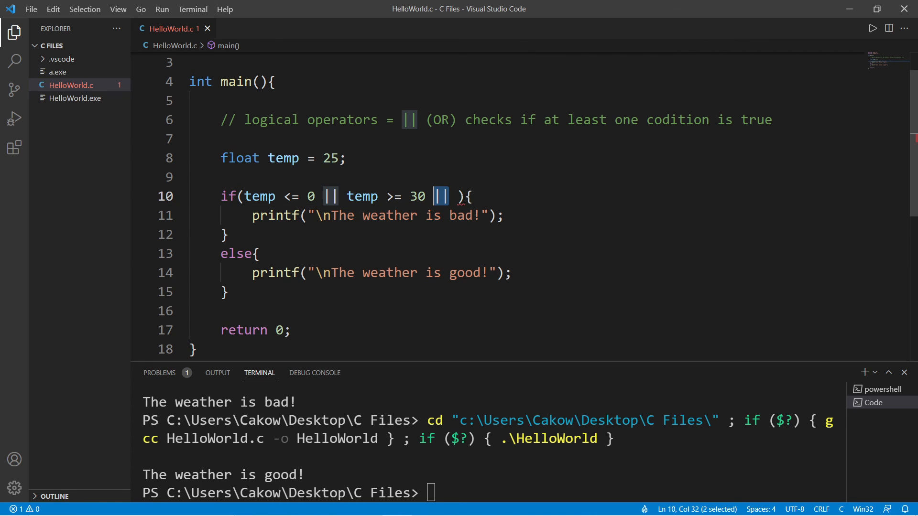